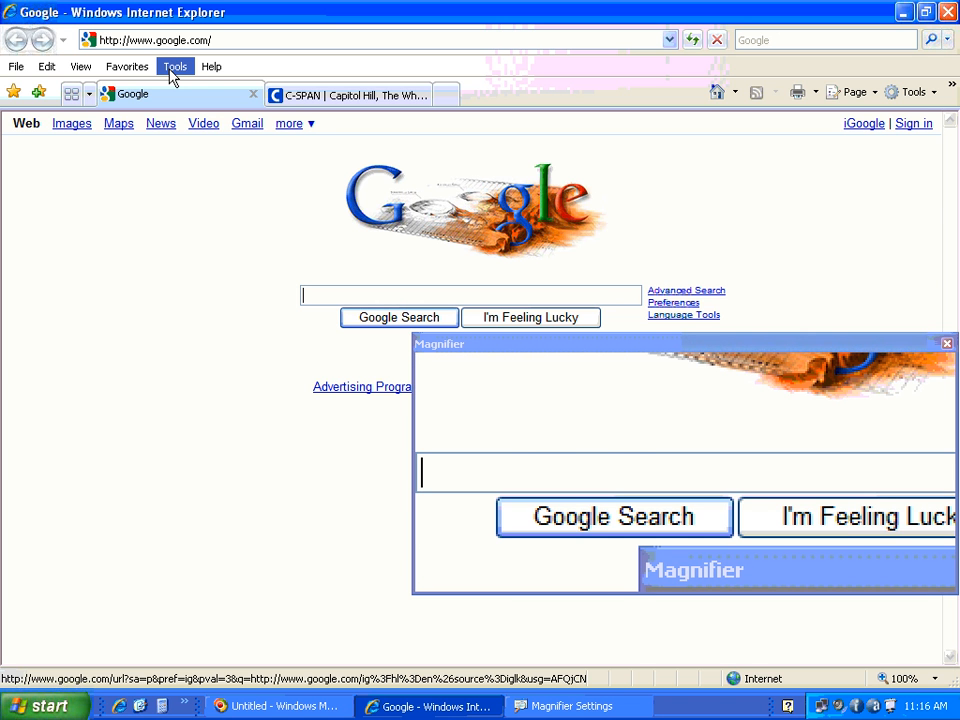
# Bring up the Internet Options dialog from the Tools menu, landing on the General tab
pyautogui.click(176, 66)
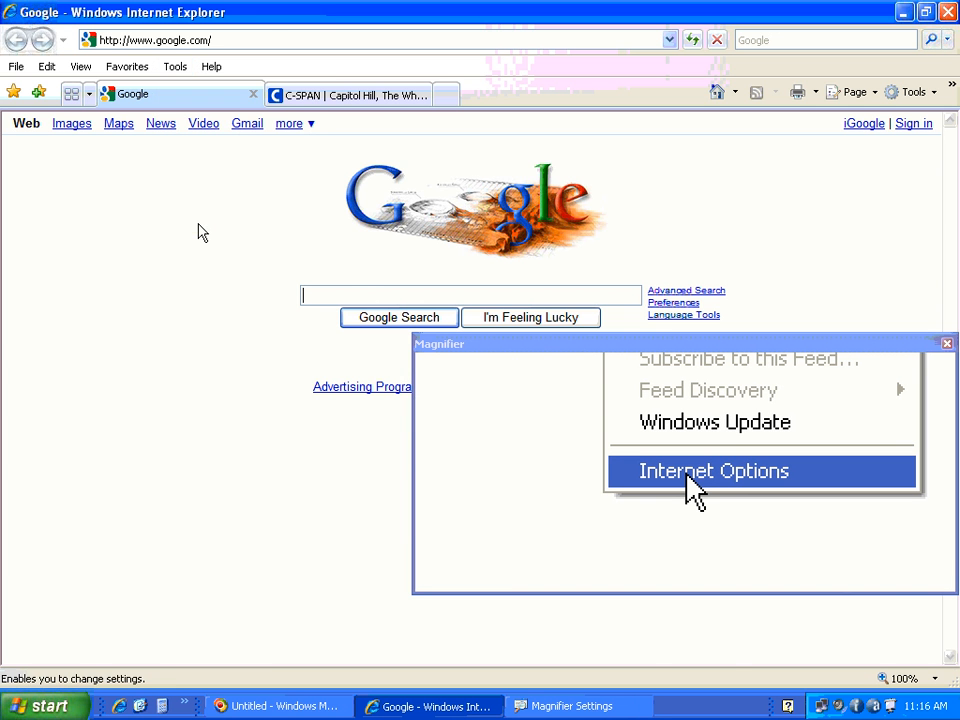
pyautogui.click(712, 472)
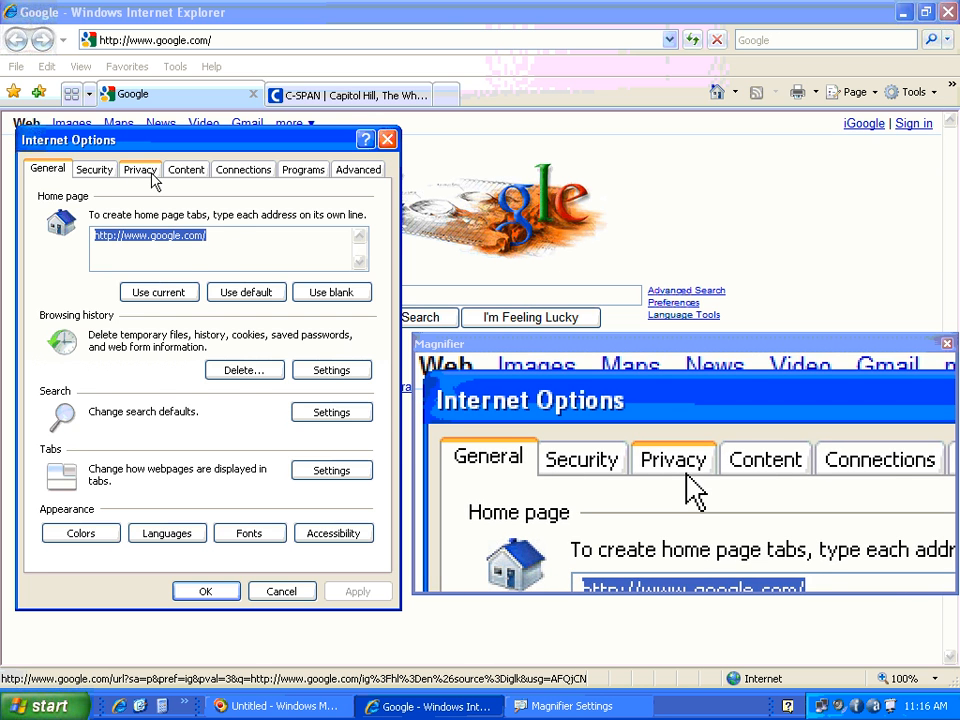
# Reach the Pop-up Blocker Settings window from the Privacy tab, filter level currently Medium
pyautogui.click(140, 168)
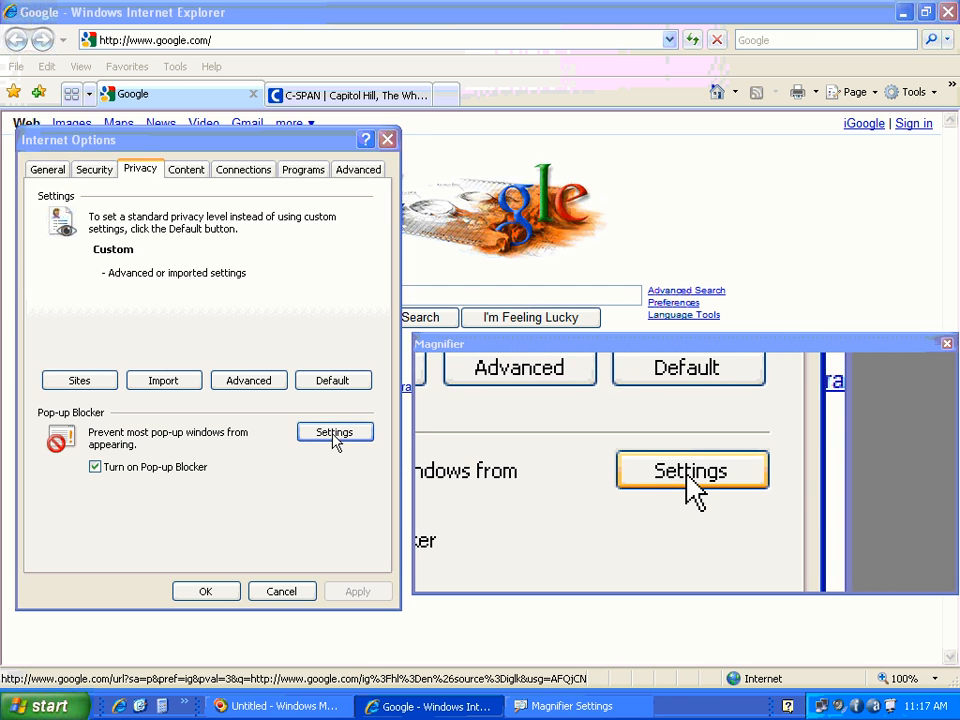
pyautogui.click(334, 432)
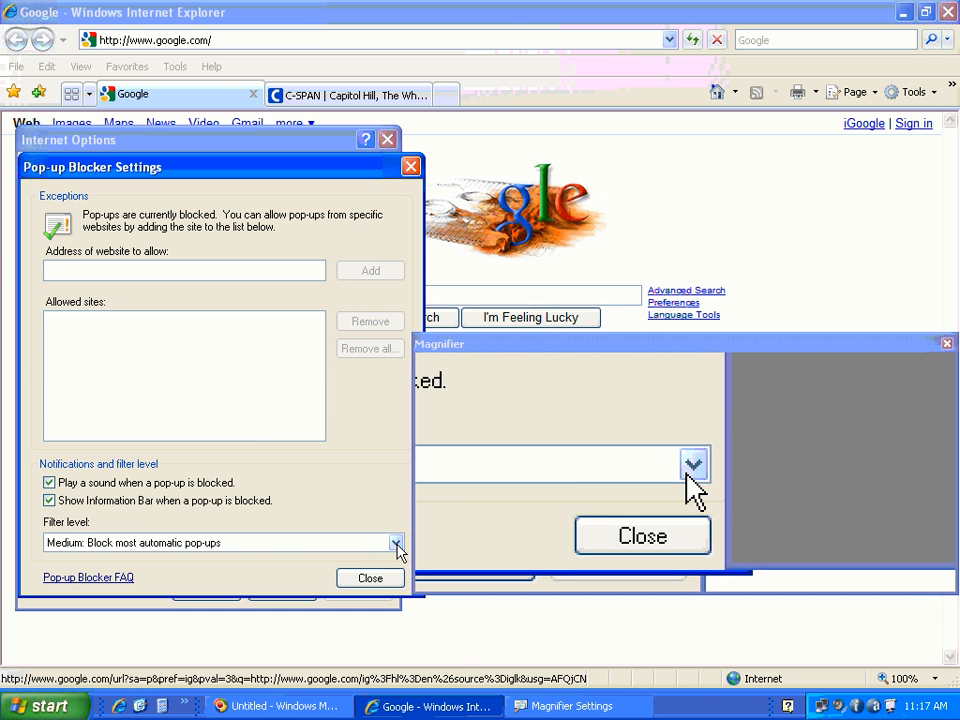
# Set the filter level to 'High: Block all pop-ups' and confirm Internet Options
pyautogui.click(396, 542)
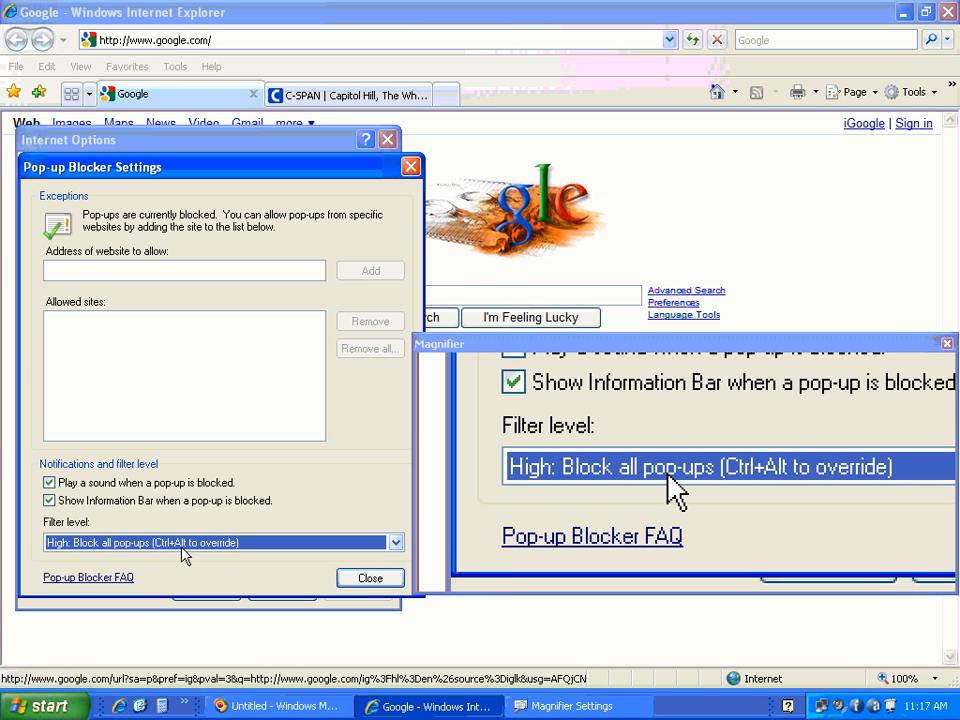
pyautogui.click(370, 578)
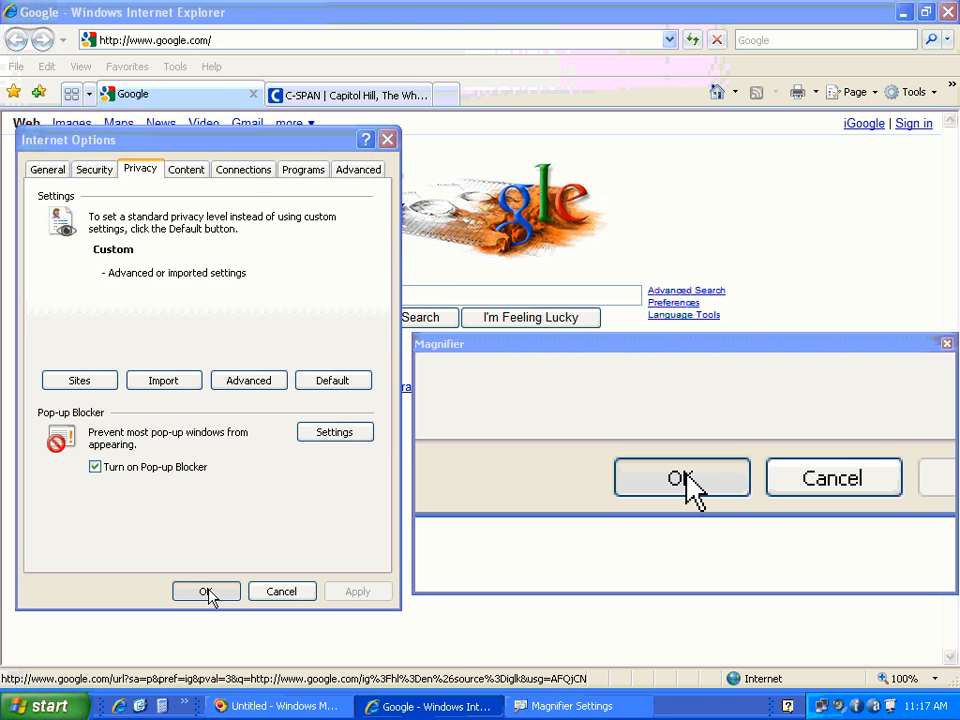
pyautogui.click(206, 592)
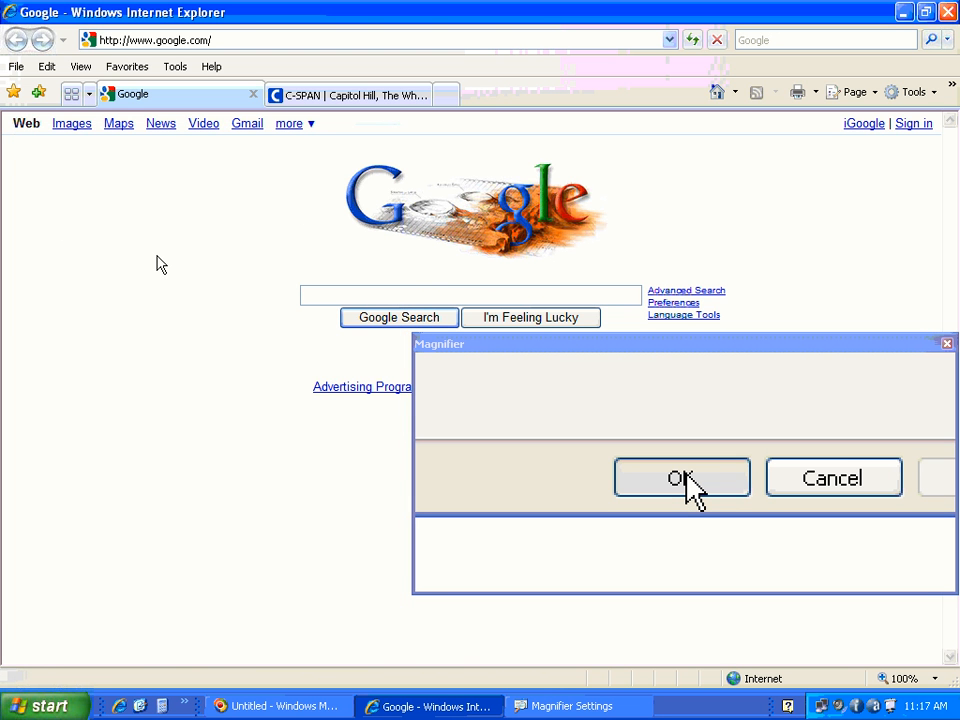
# Make the 'C-SPAN | Capitol Hill' tab active, showing the cspan.org homepage
pyautogui.click(682, 476)
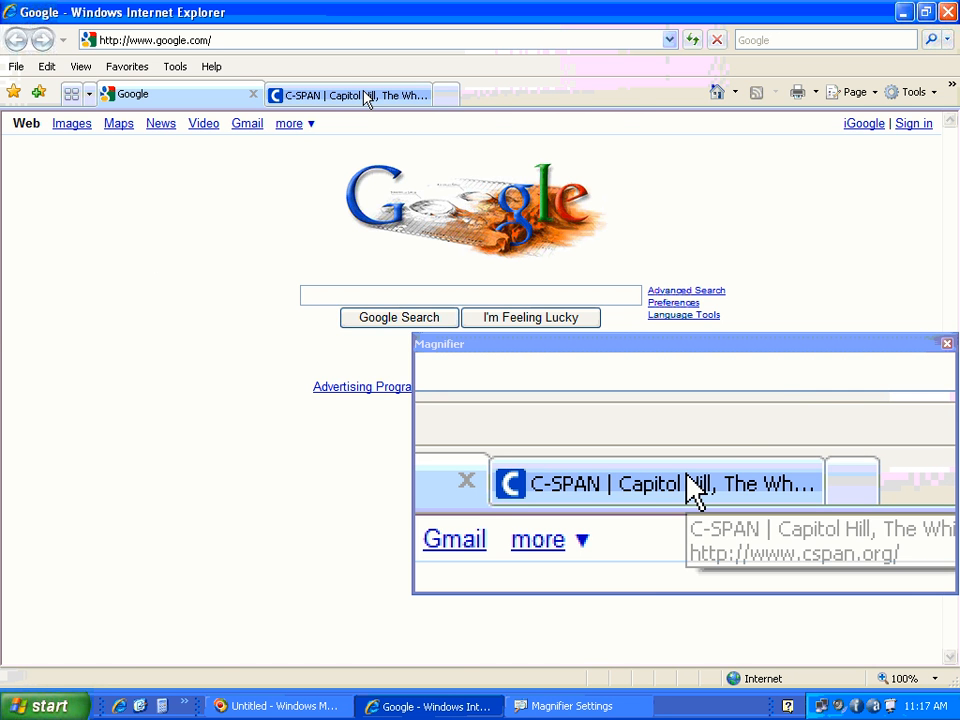
pyautogui.click(656, 482)
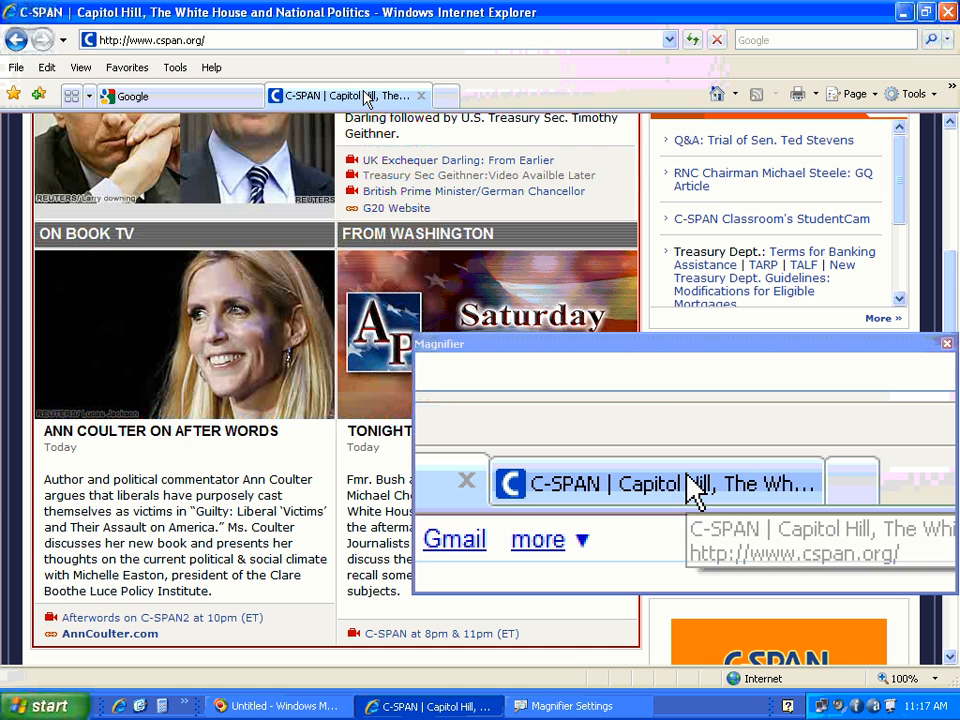